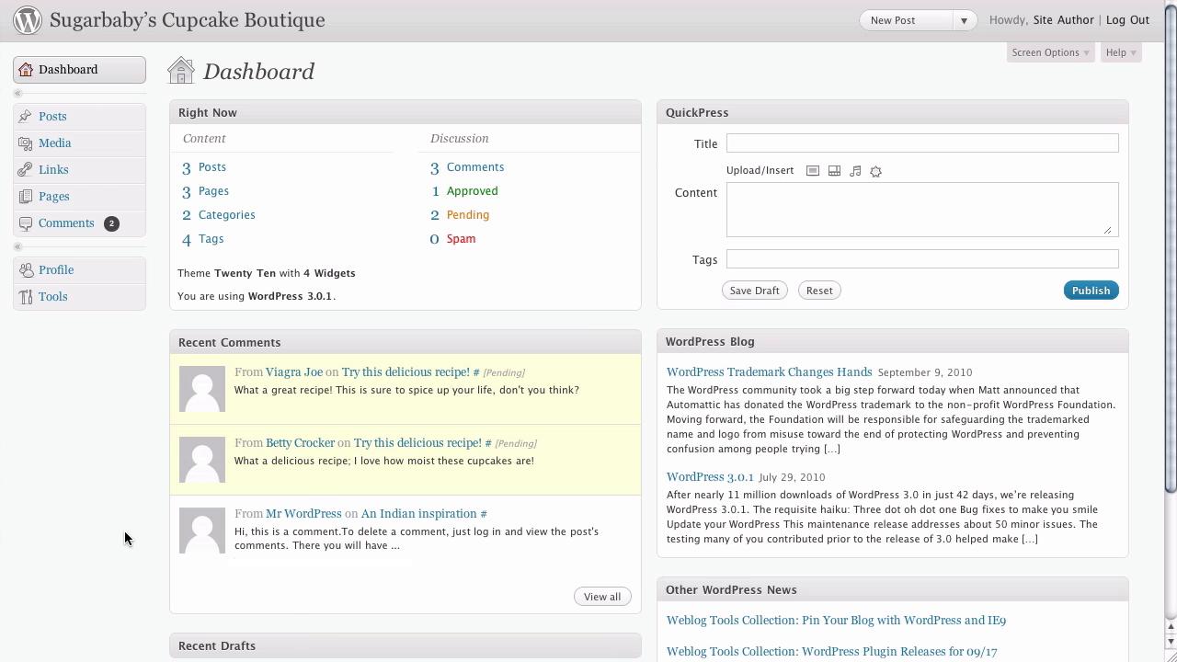
mouse_move(147, 92)
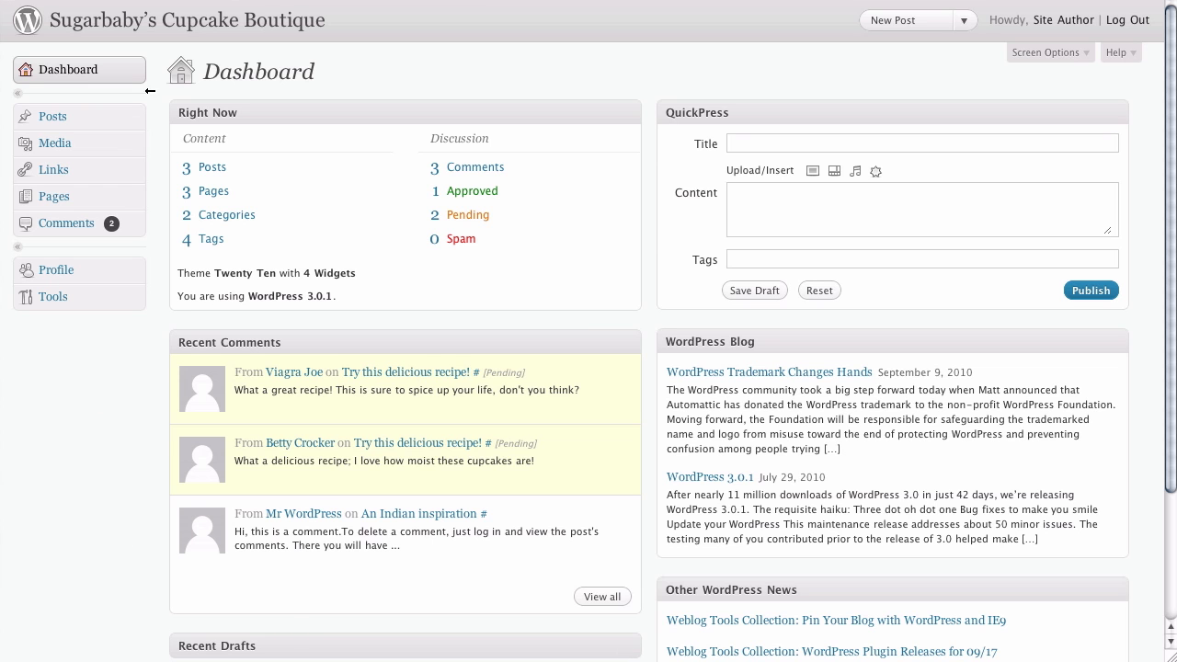
mouse_move(165, 154)
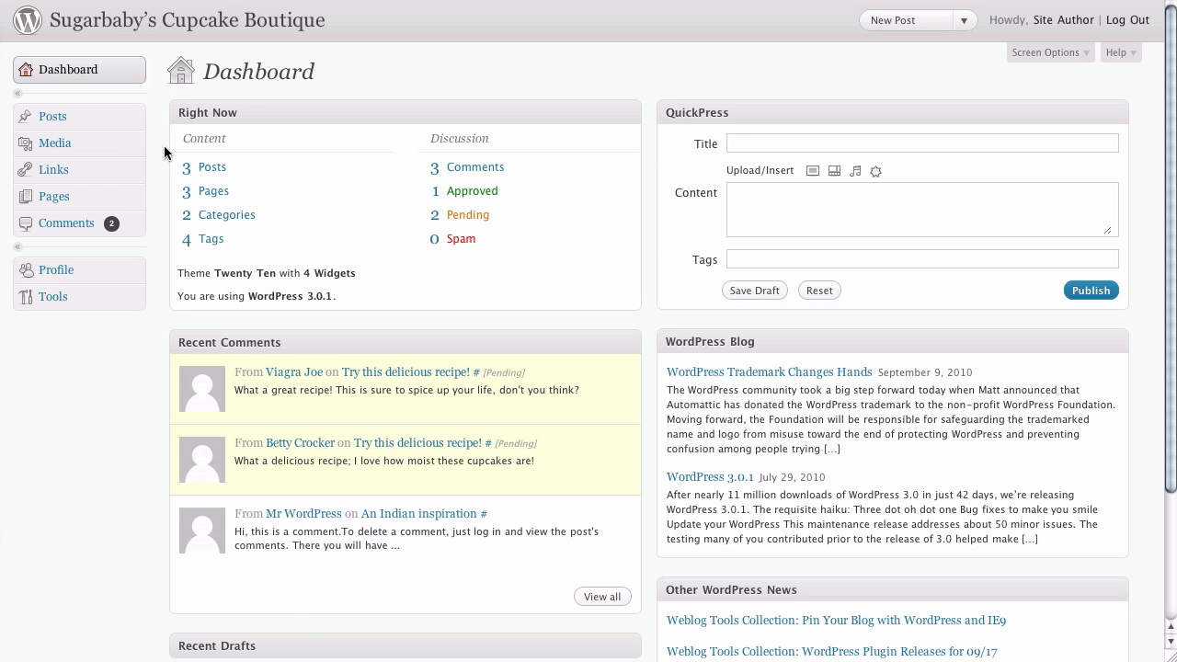
mouse_move(155, 106)
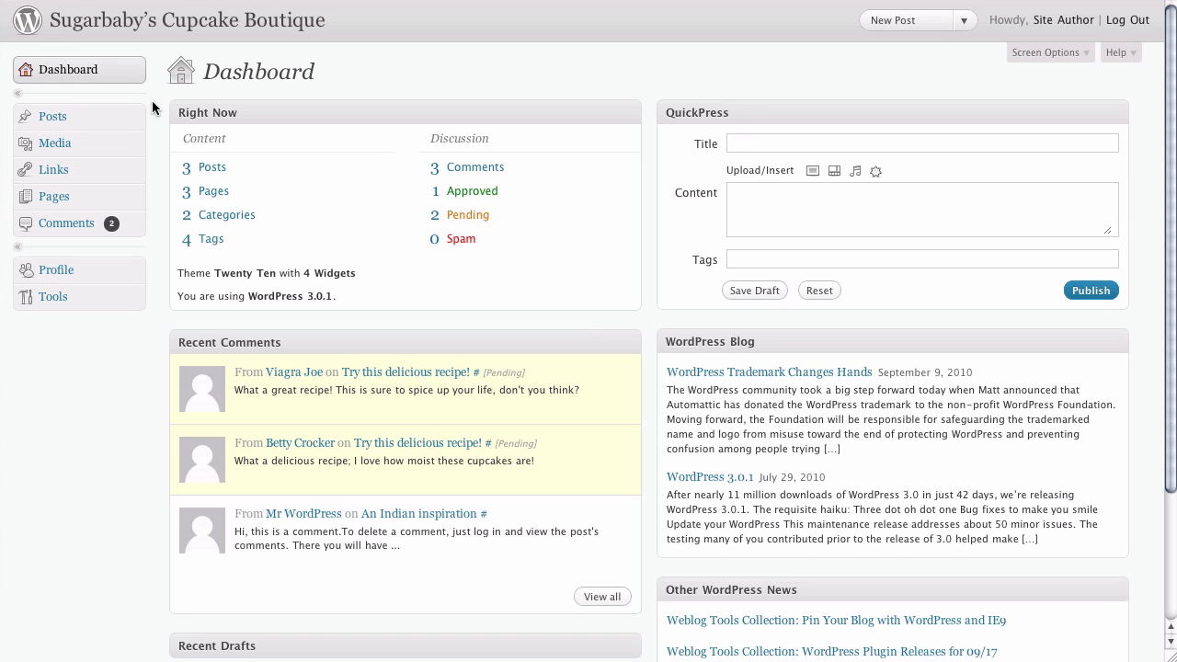
mouse_move(51, 116)
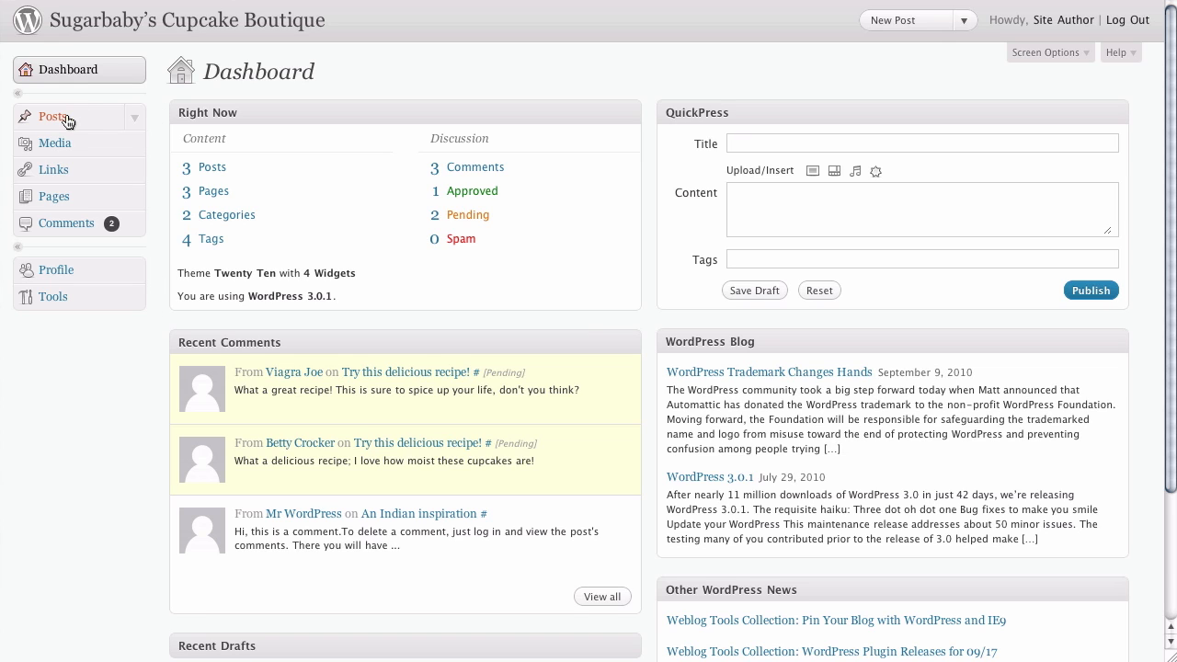
mouse_move(53, 195)
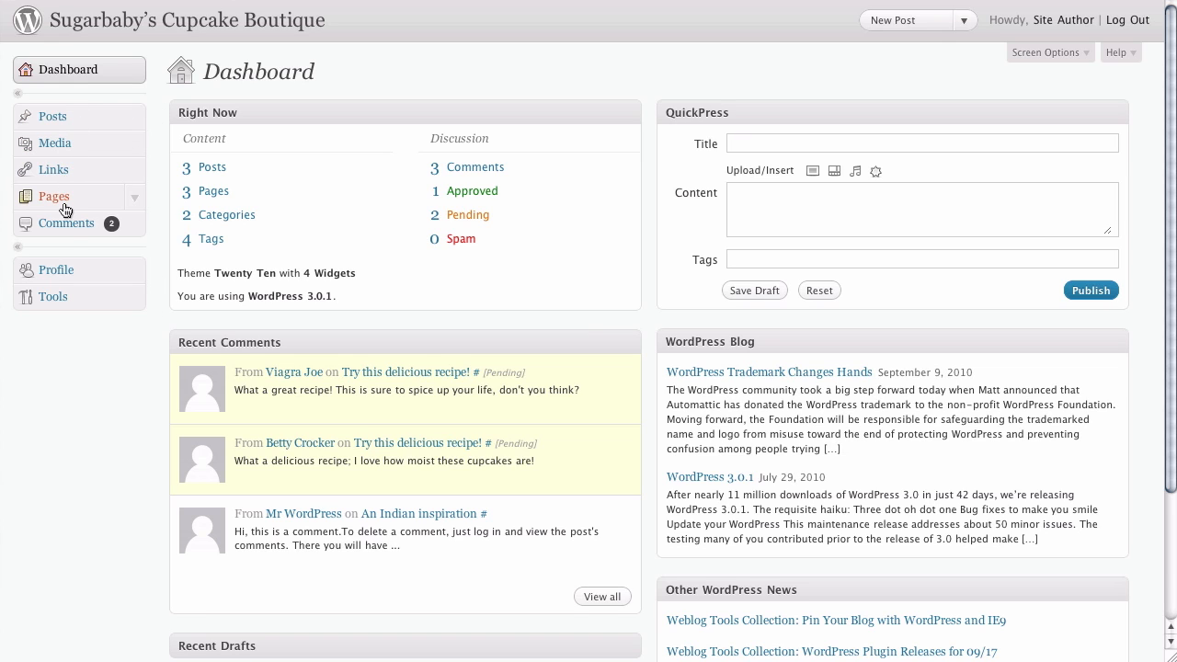
mouse_move(51, 116)
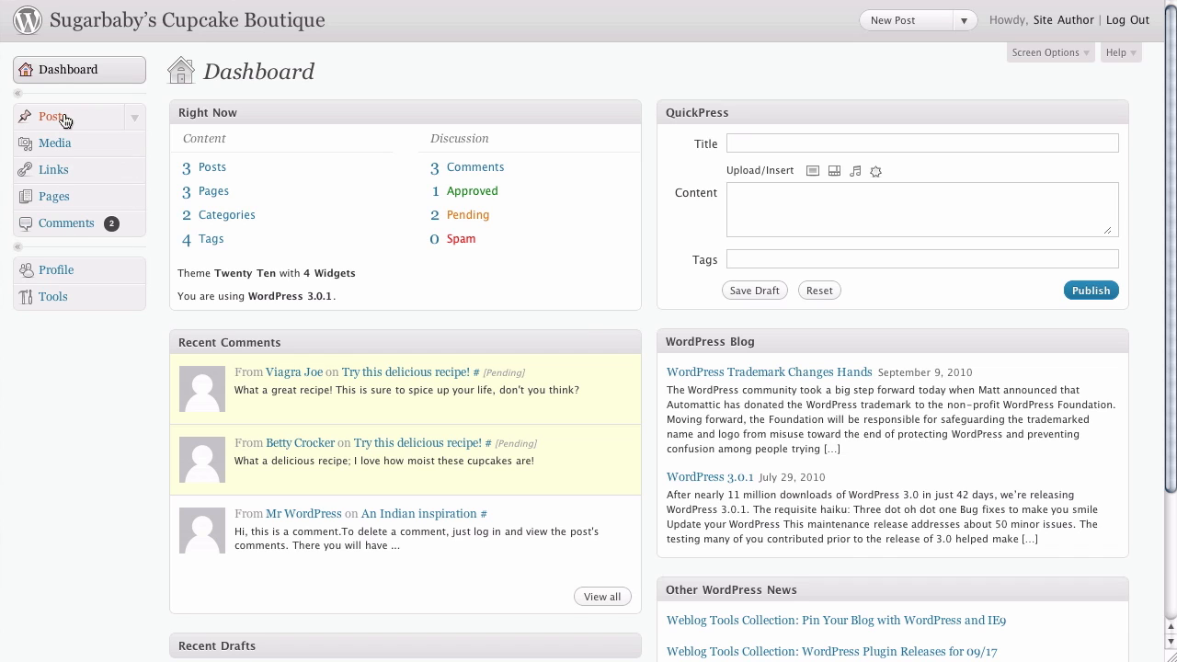
mouse_move(99, 132)
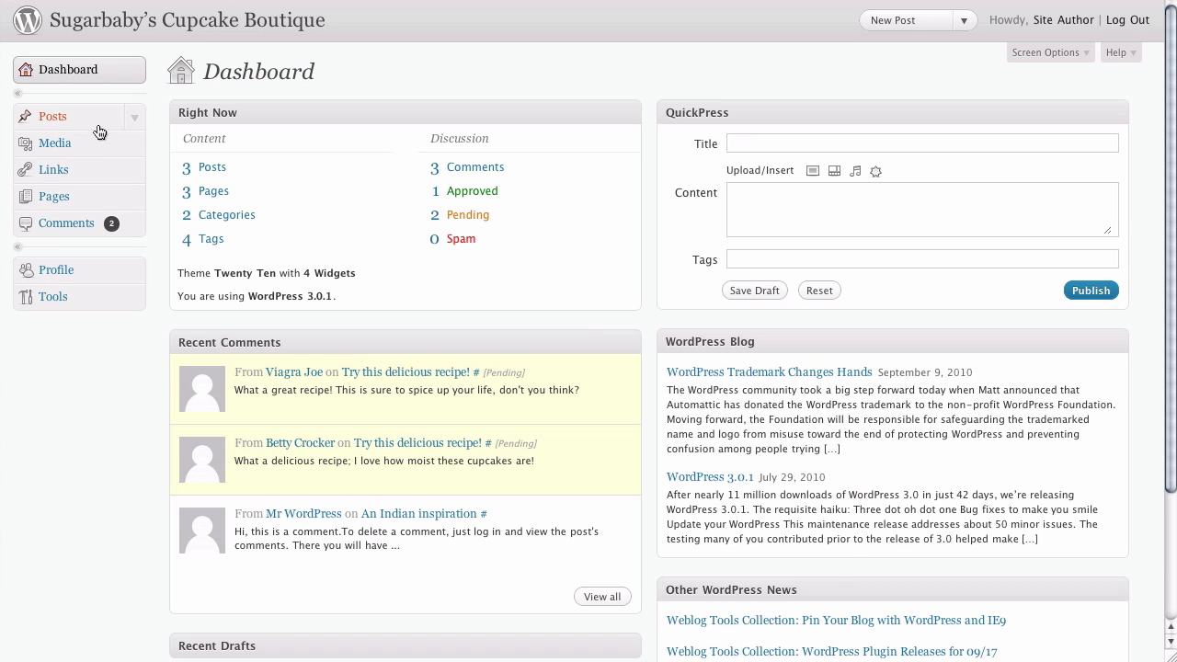
mouse_move(96, 120)
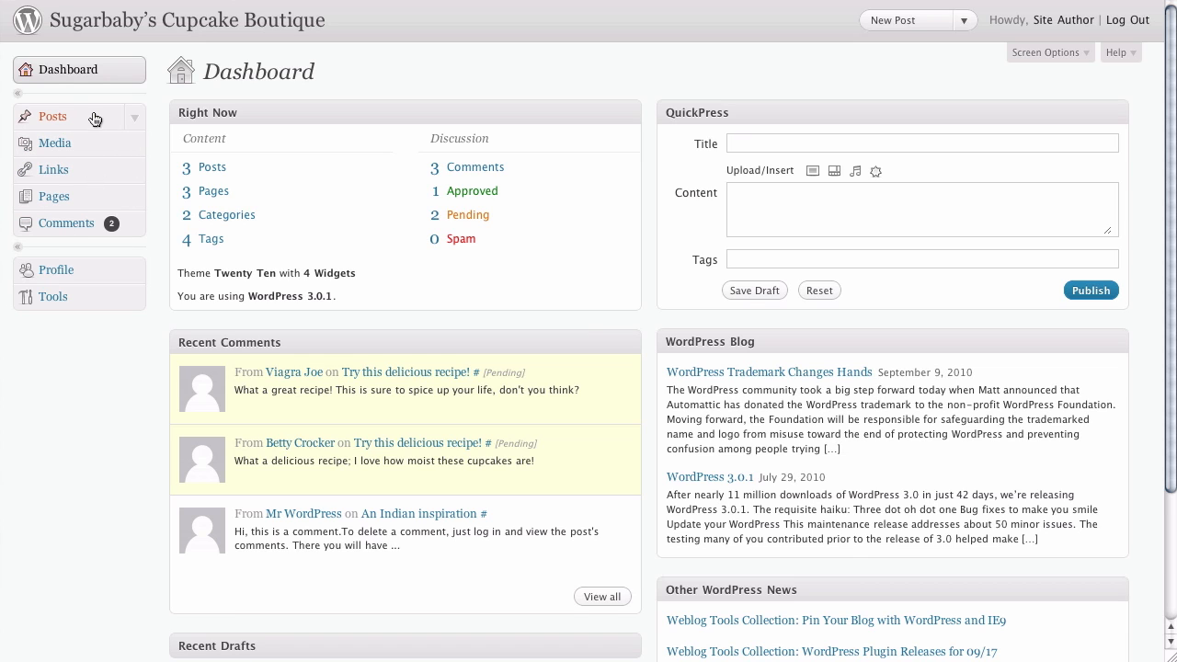
mouse_move(137, 122)
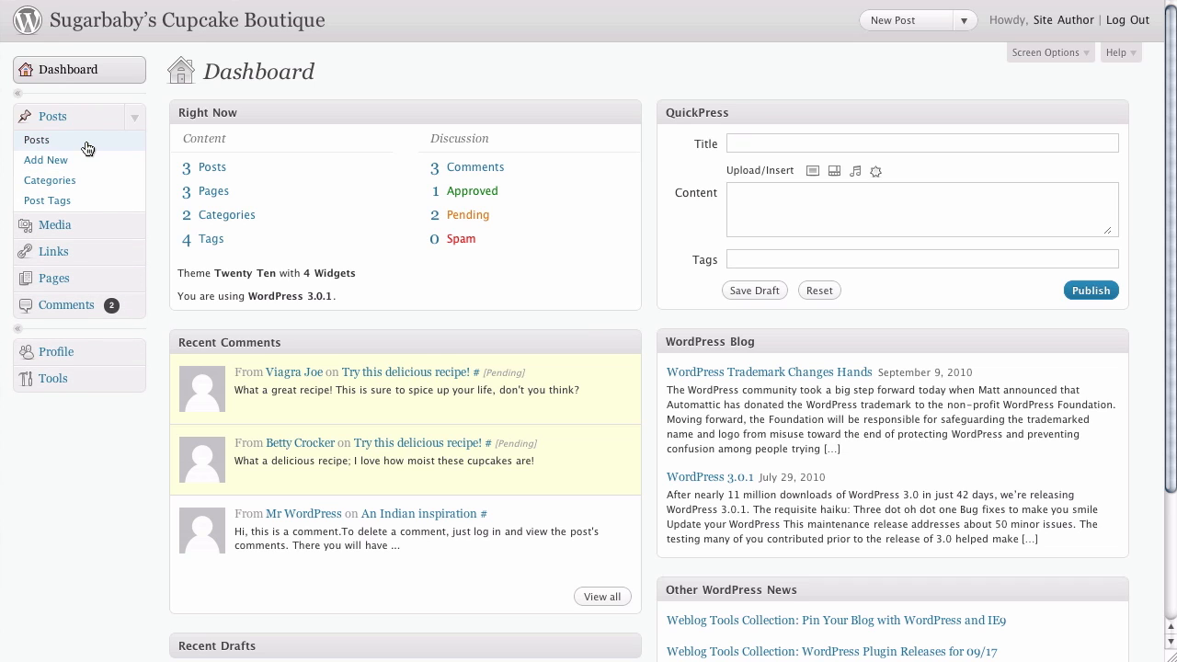
mouse_move(61, 145)
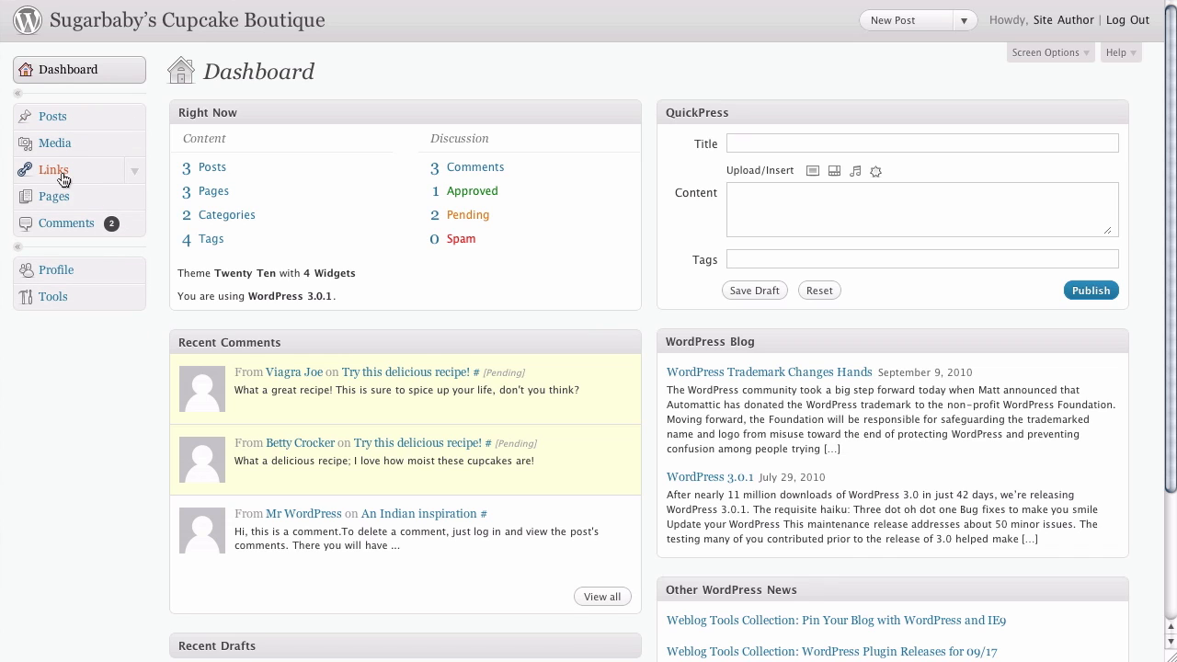
- Show the Pages list with the published About Us, Blog and Home pages
left_click(53, 195)
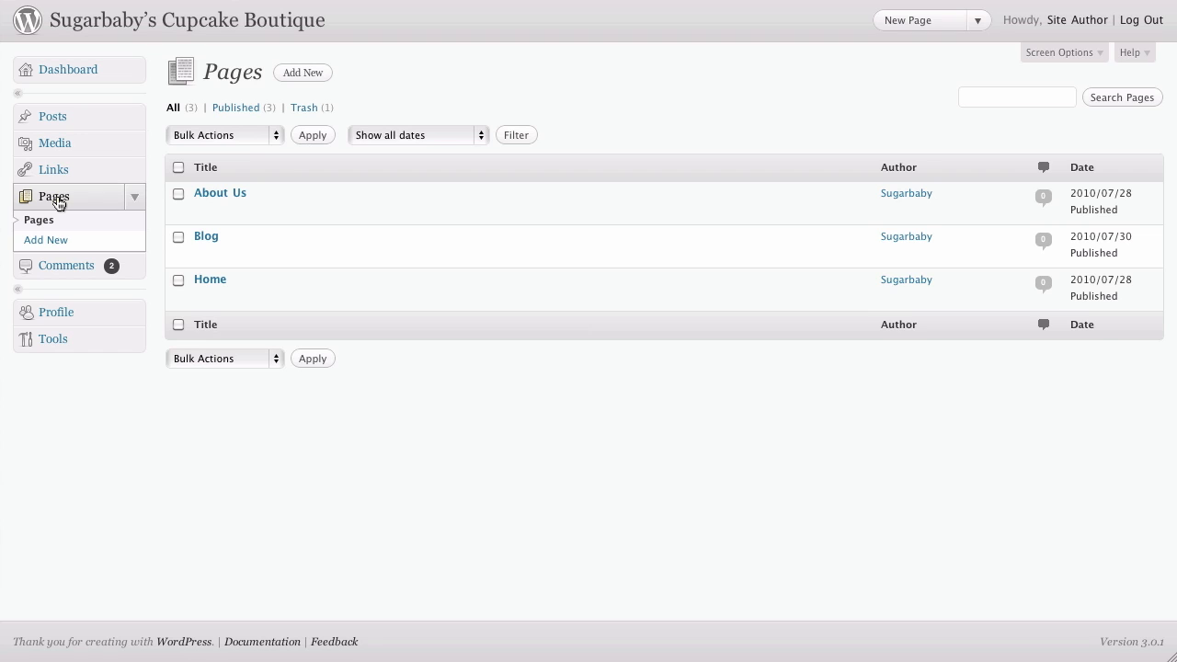
mouse_move(219, 70)
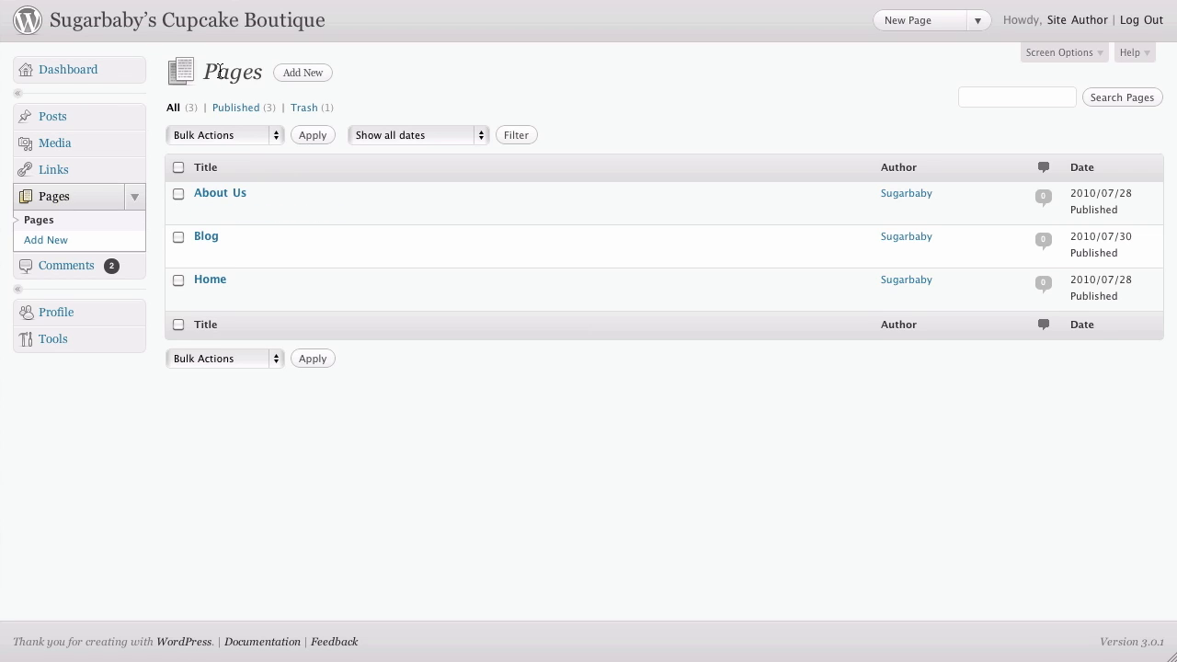
mouse_move(360, 84)
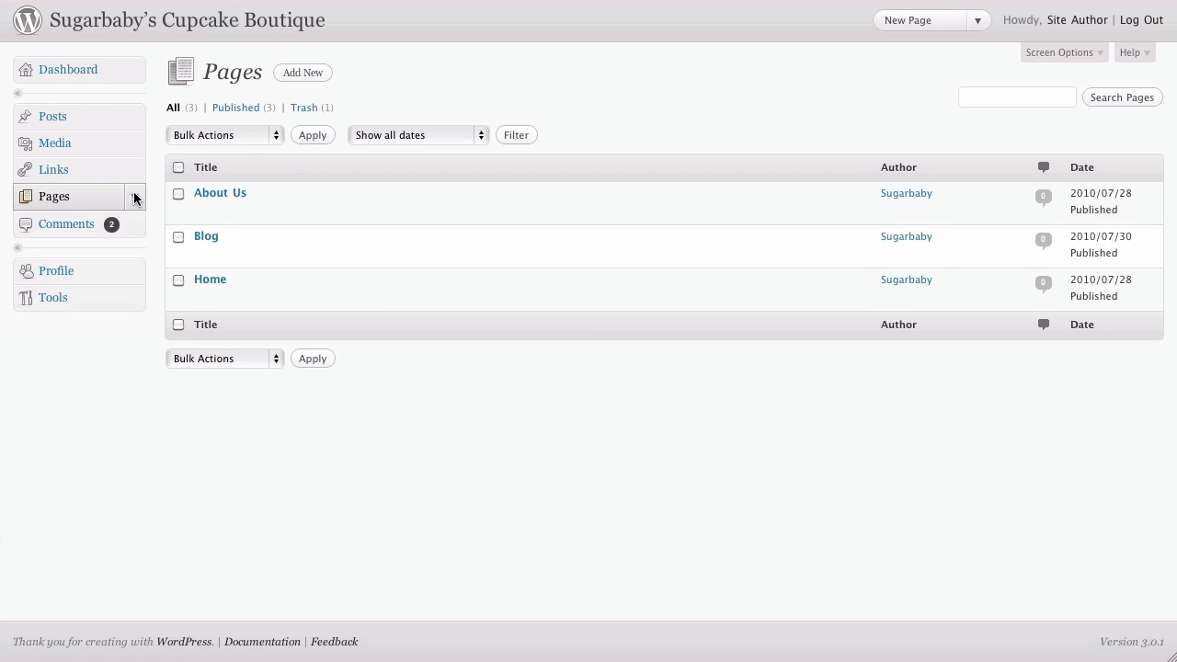
mouse_move(133, 132)
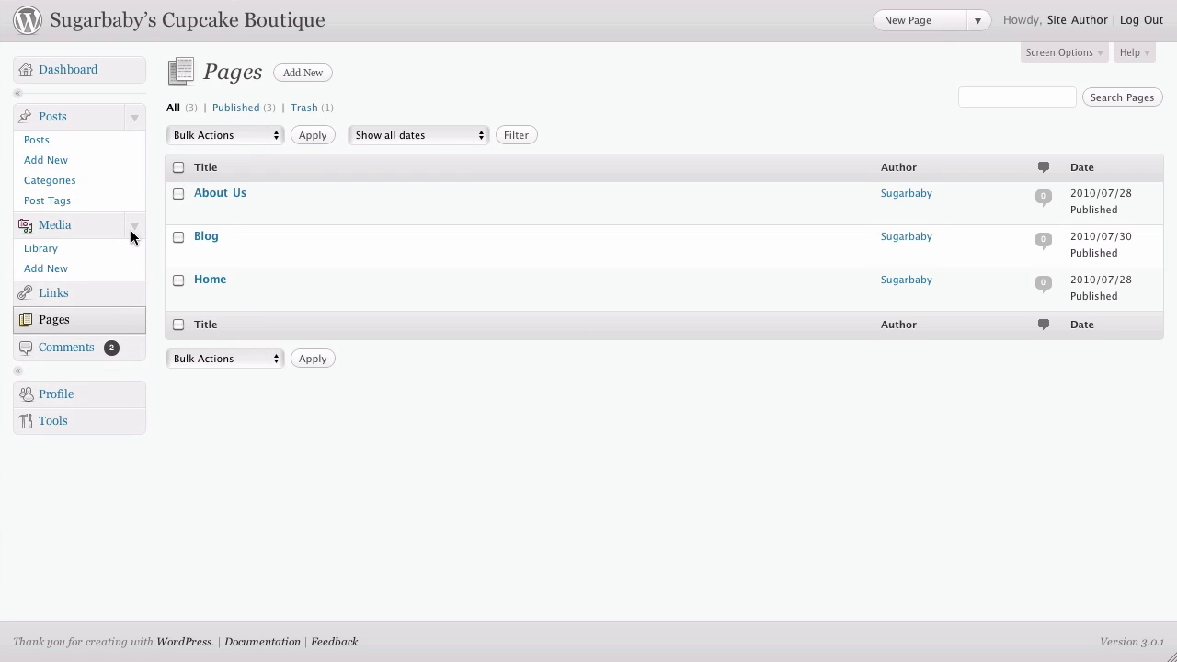
mouse_move(155, 328)
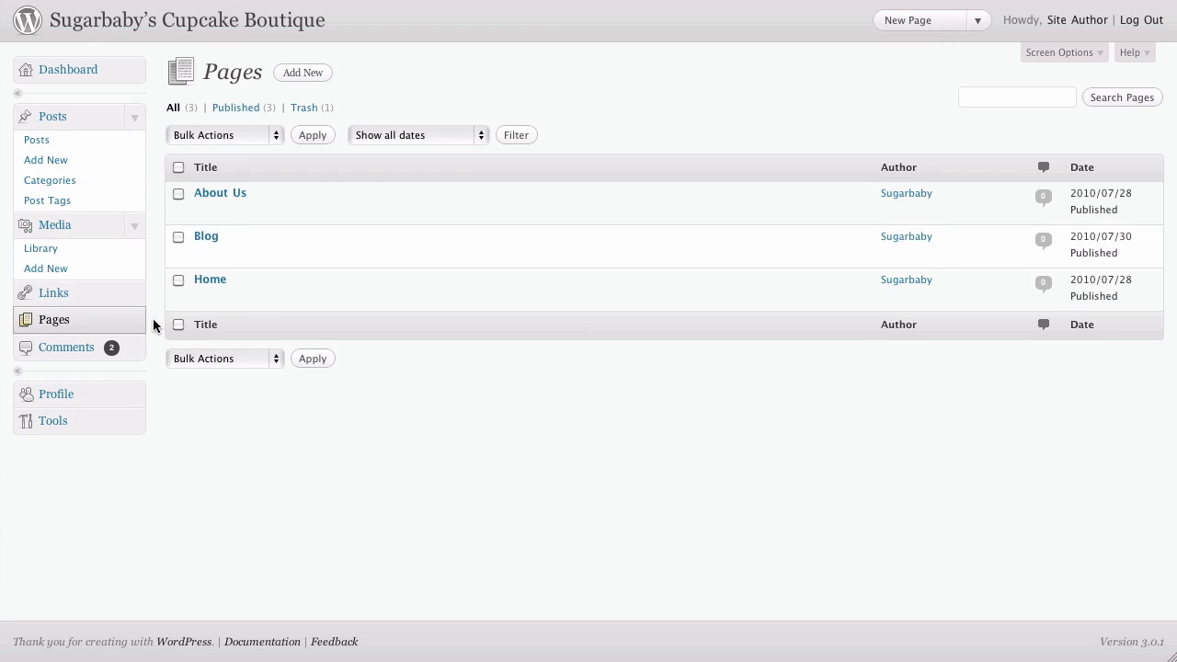
mouse_move(157, 384)
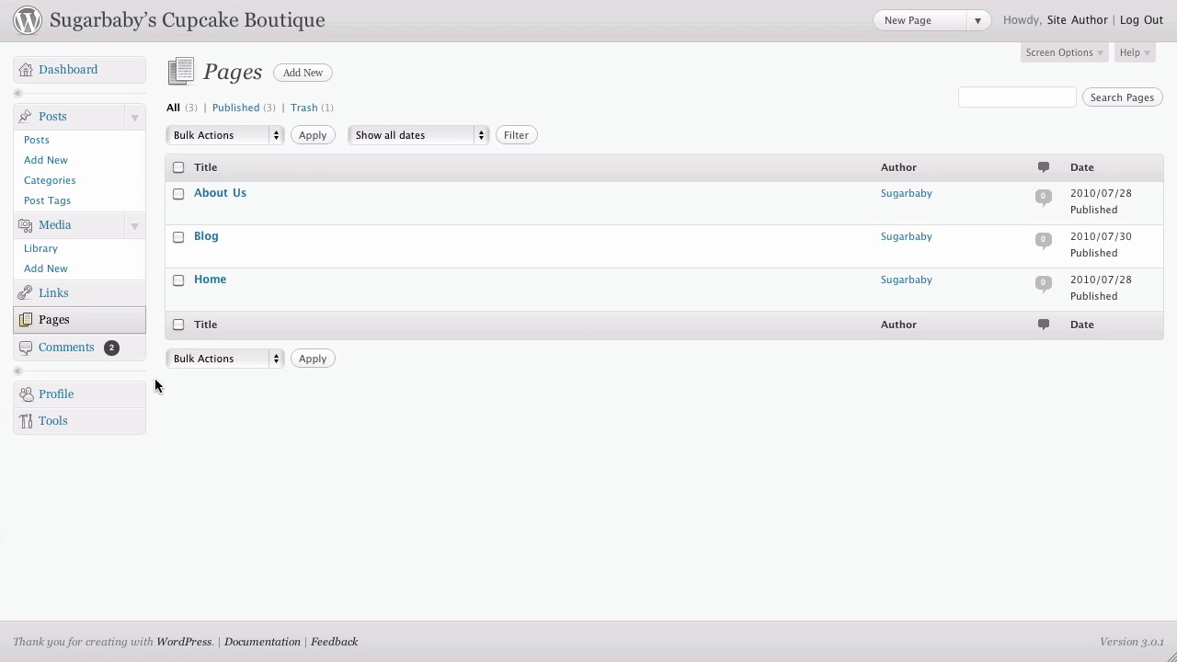
mouse_move(157, 243)
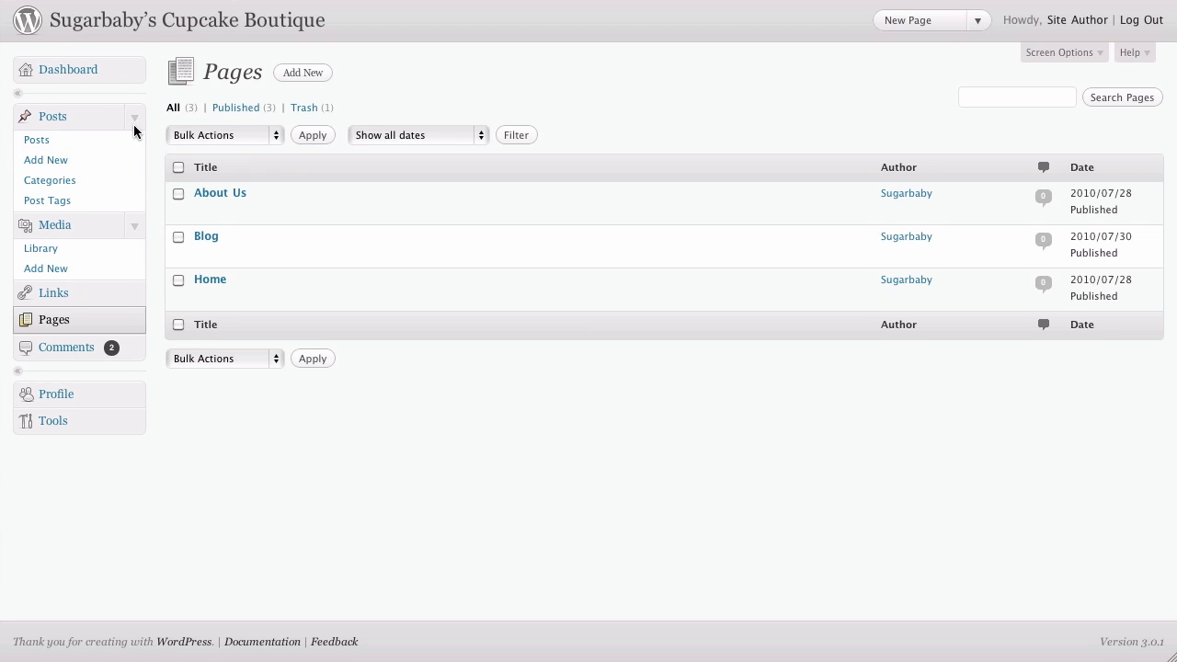
- Fold the Posts and Media sections and go to the Upload New Media screen
left_click(133, 116)
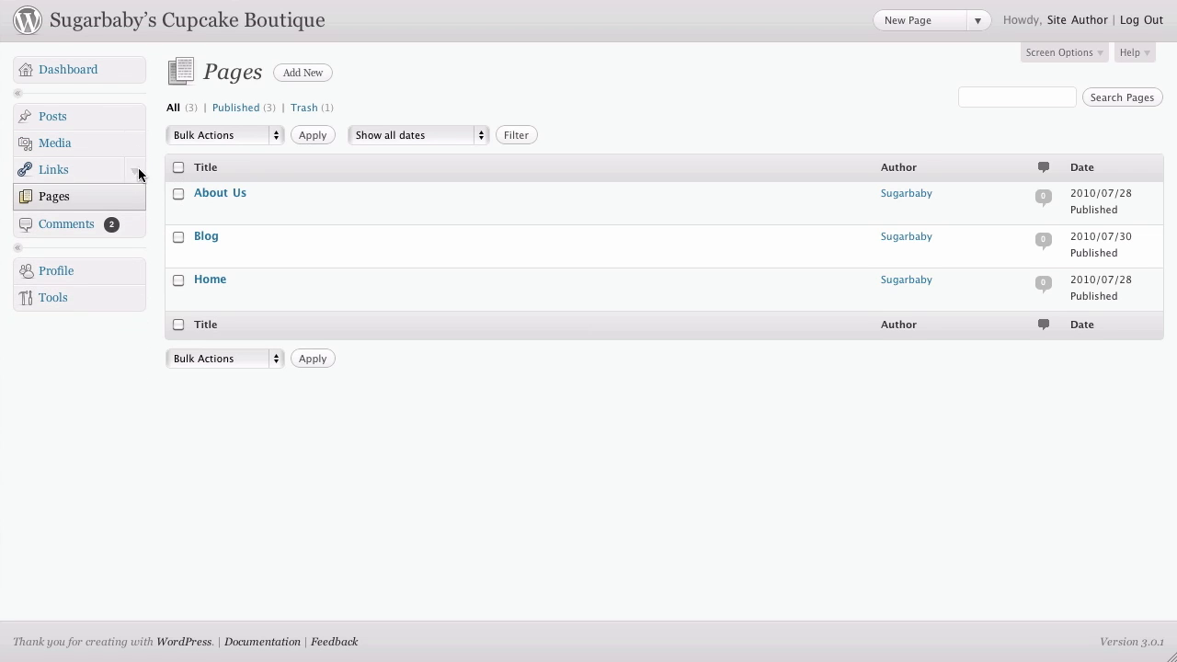
mouse_move(145, 127)
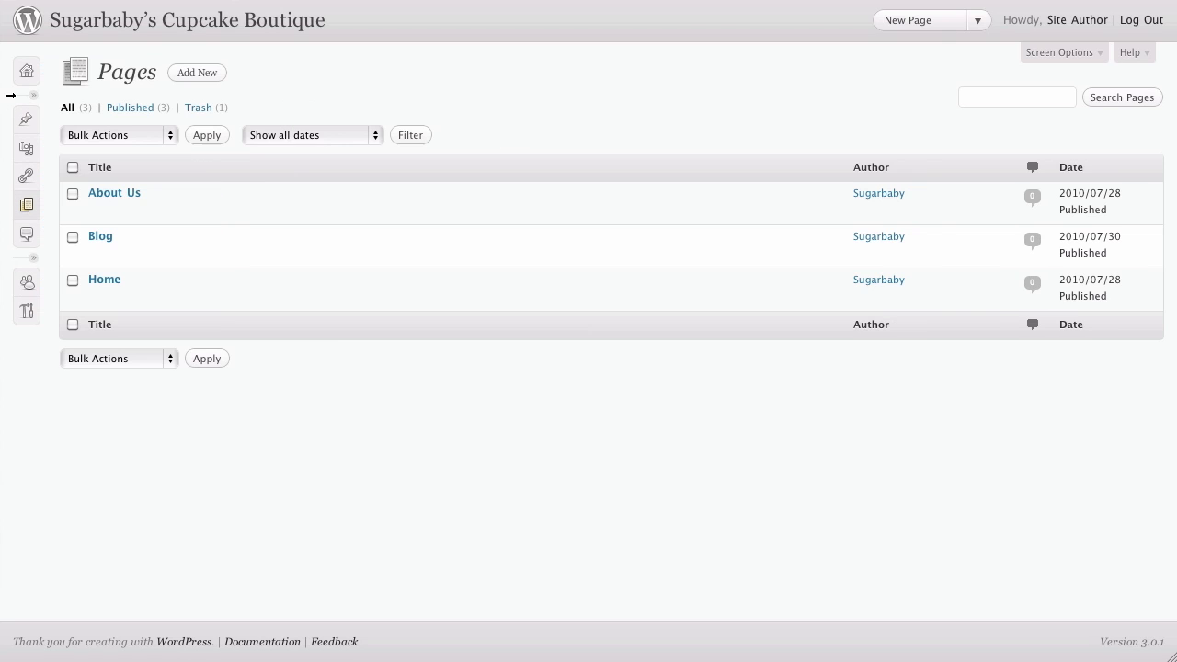
mouse_move(48, 99)
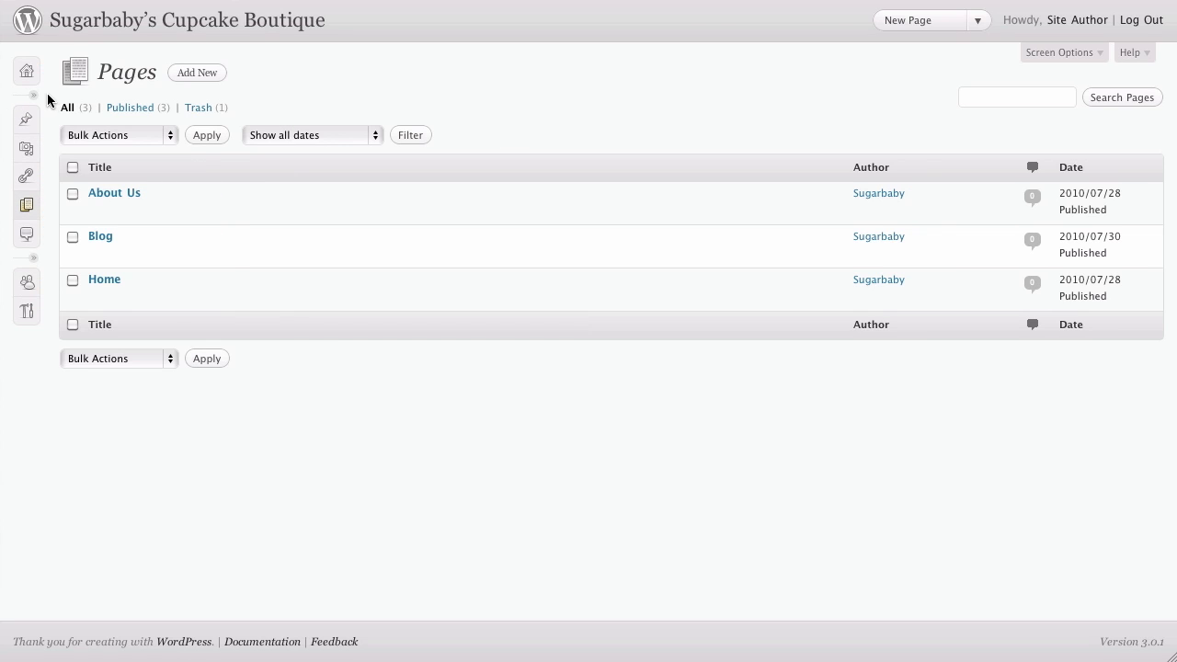
mouse_move(45, 121)
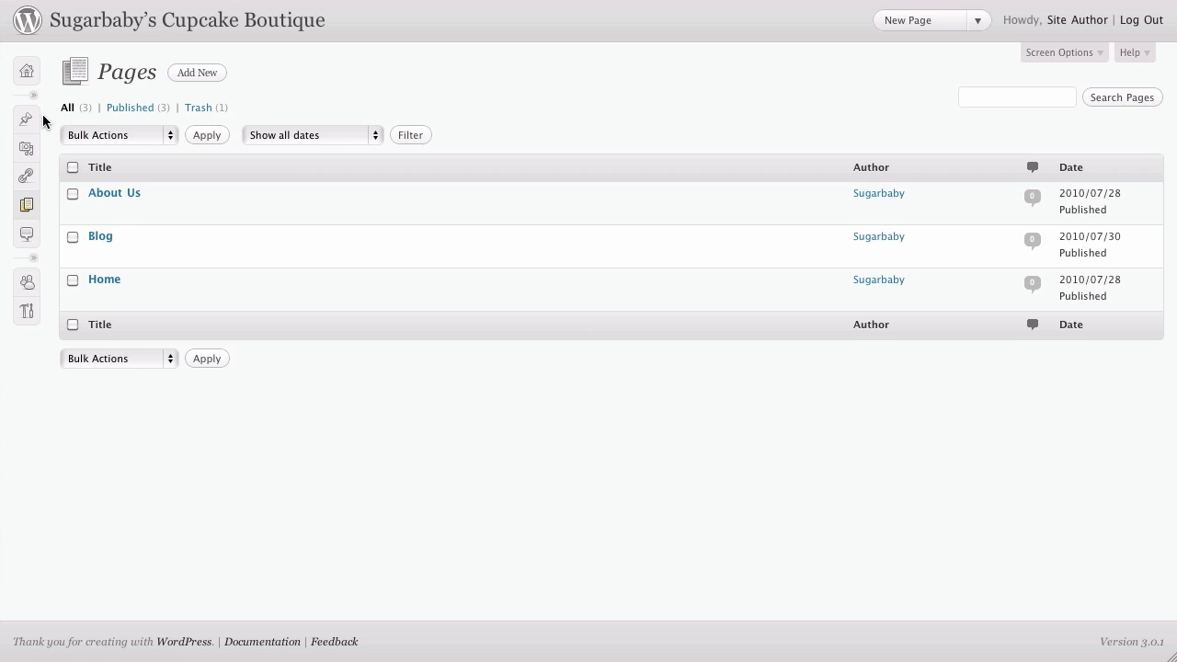
mouse_move(26, 120)
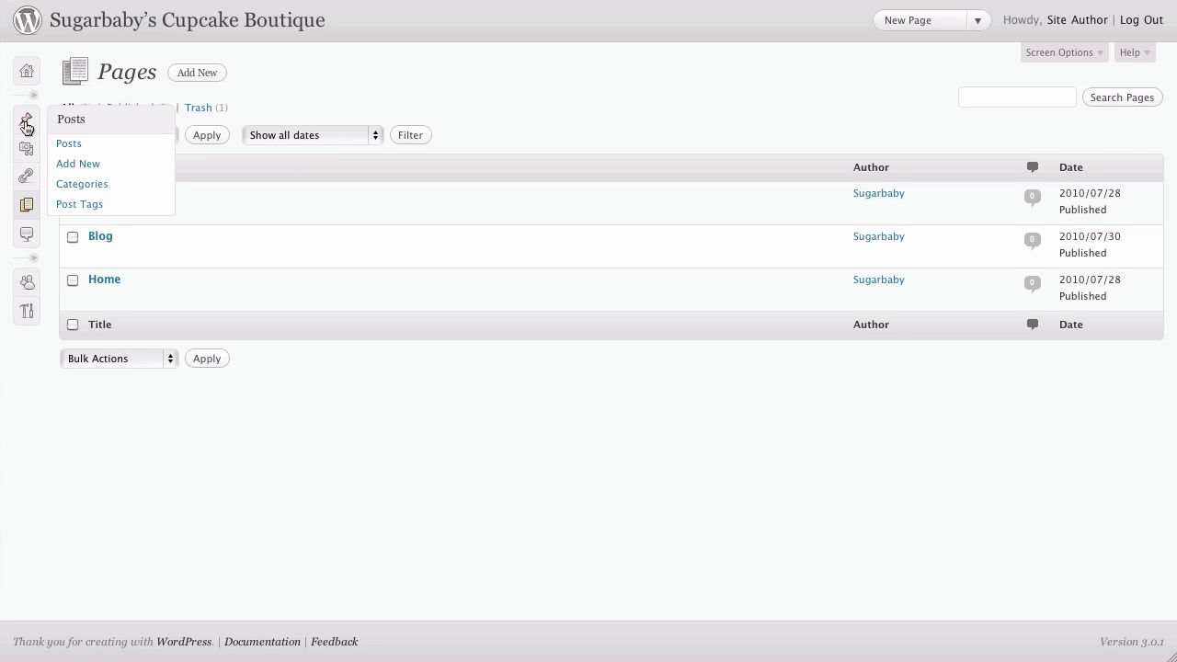
mouse_move(79, 204)
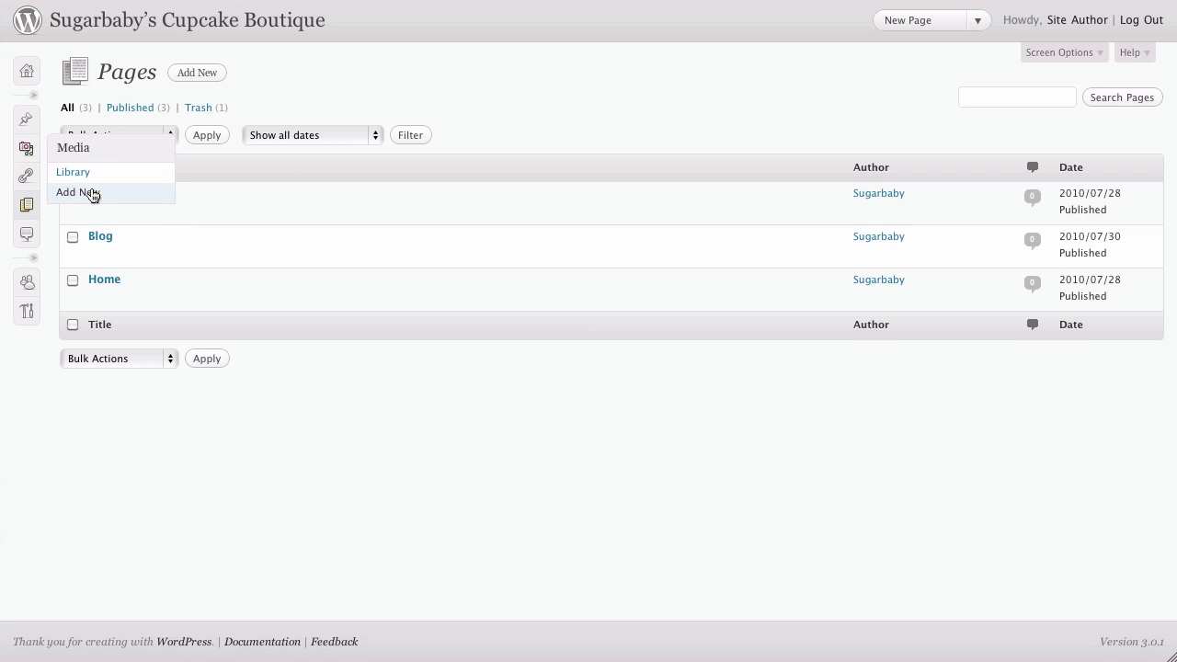
left_click(77, 193)
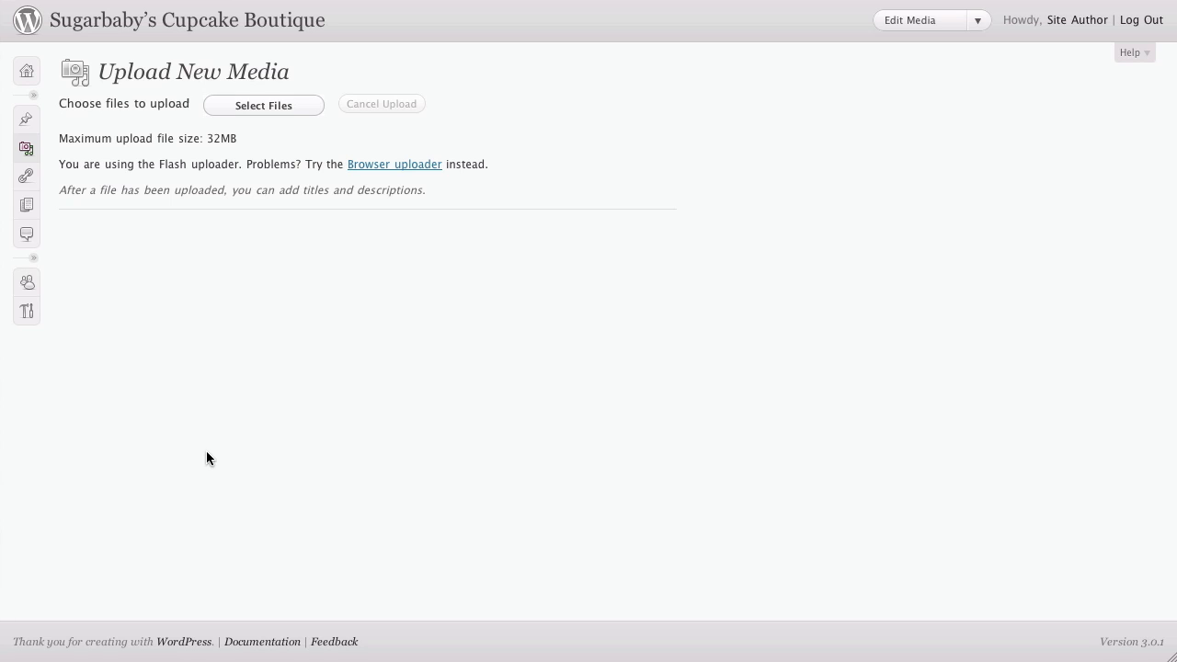
mouse_move(26, 154)
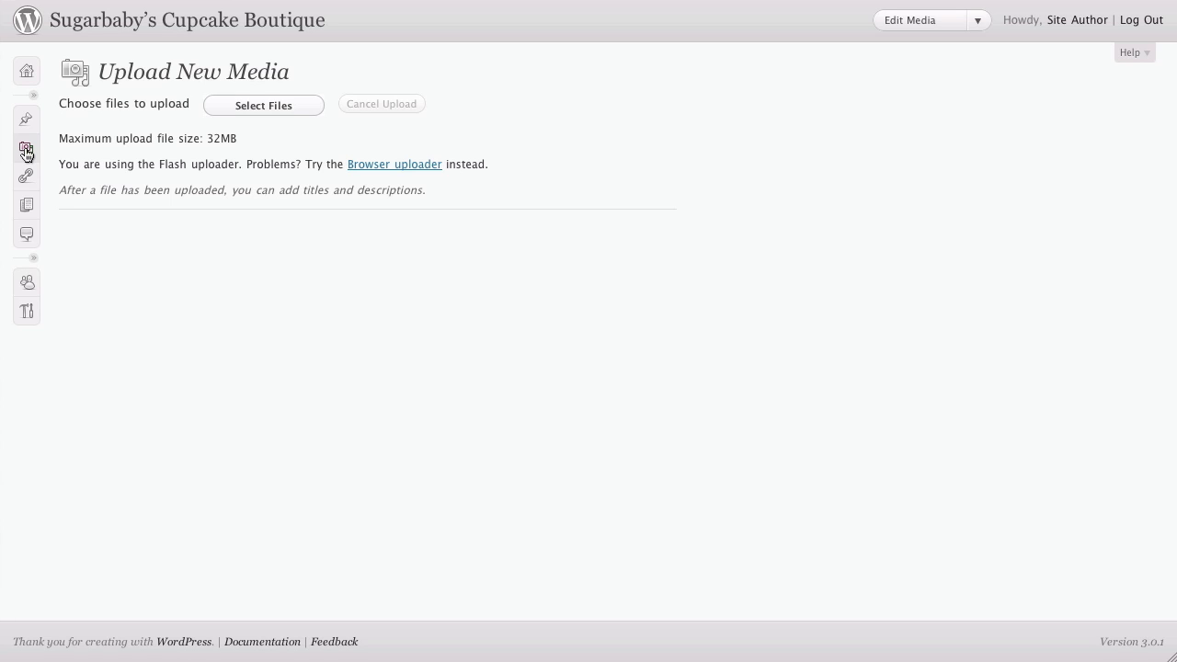
- Restore the full-width navigation menu and return to the Dashboard overview
left_click(26, 153)
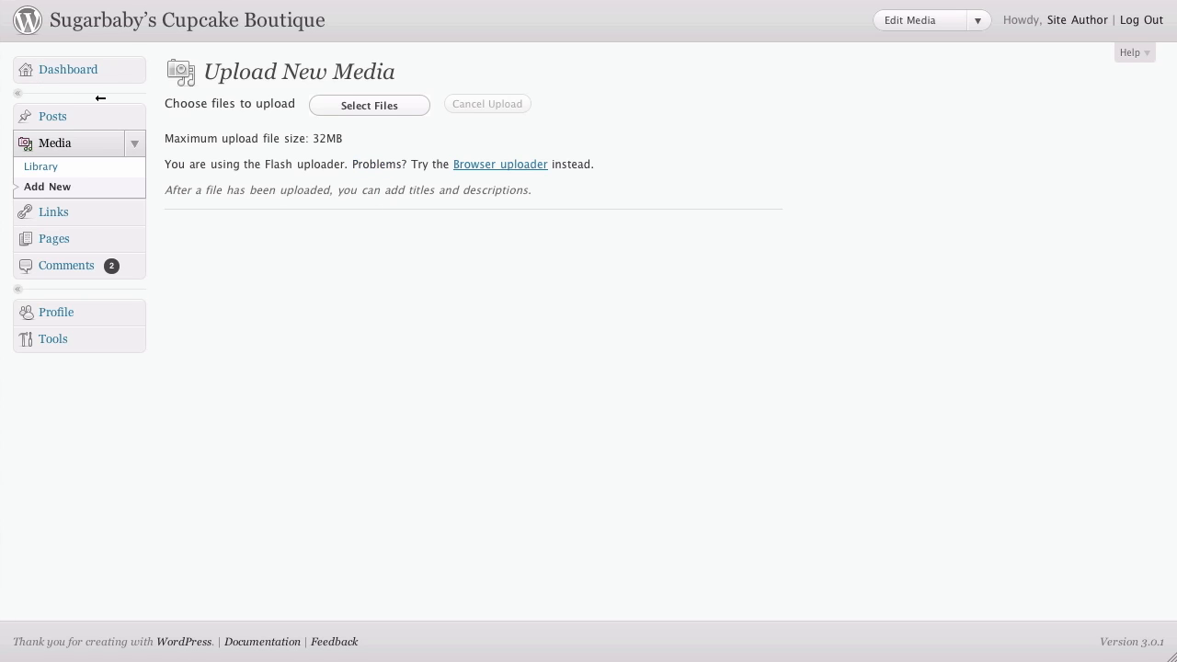
left_click(68, 70)
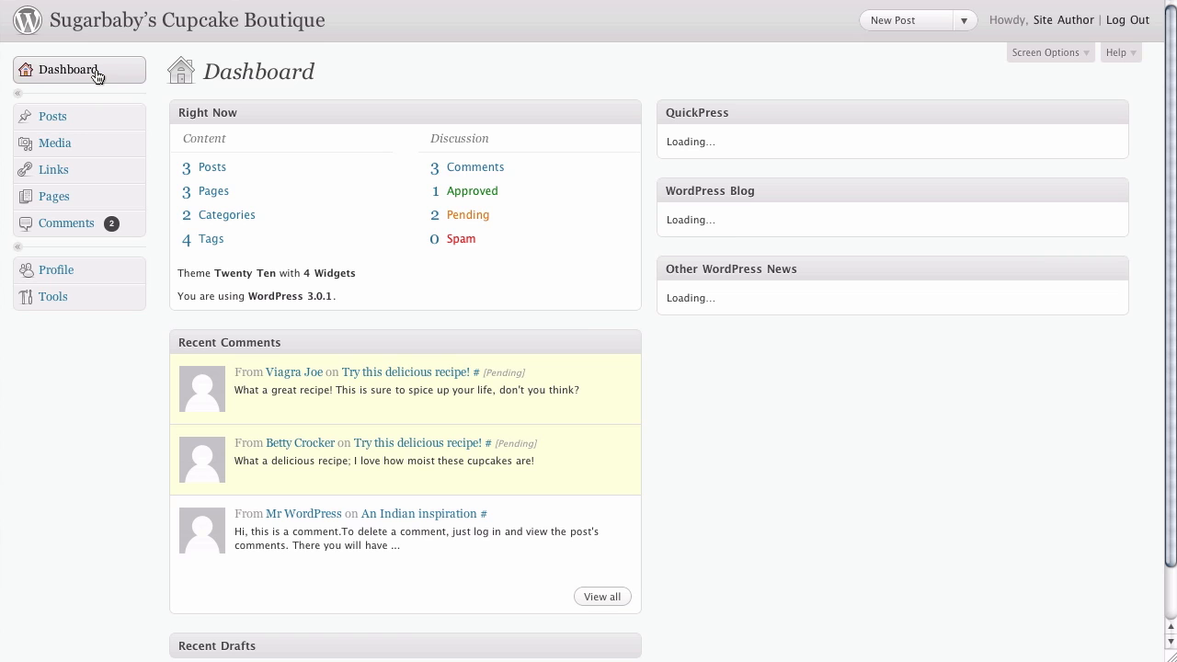